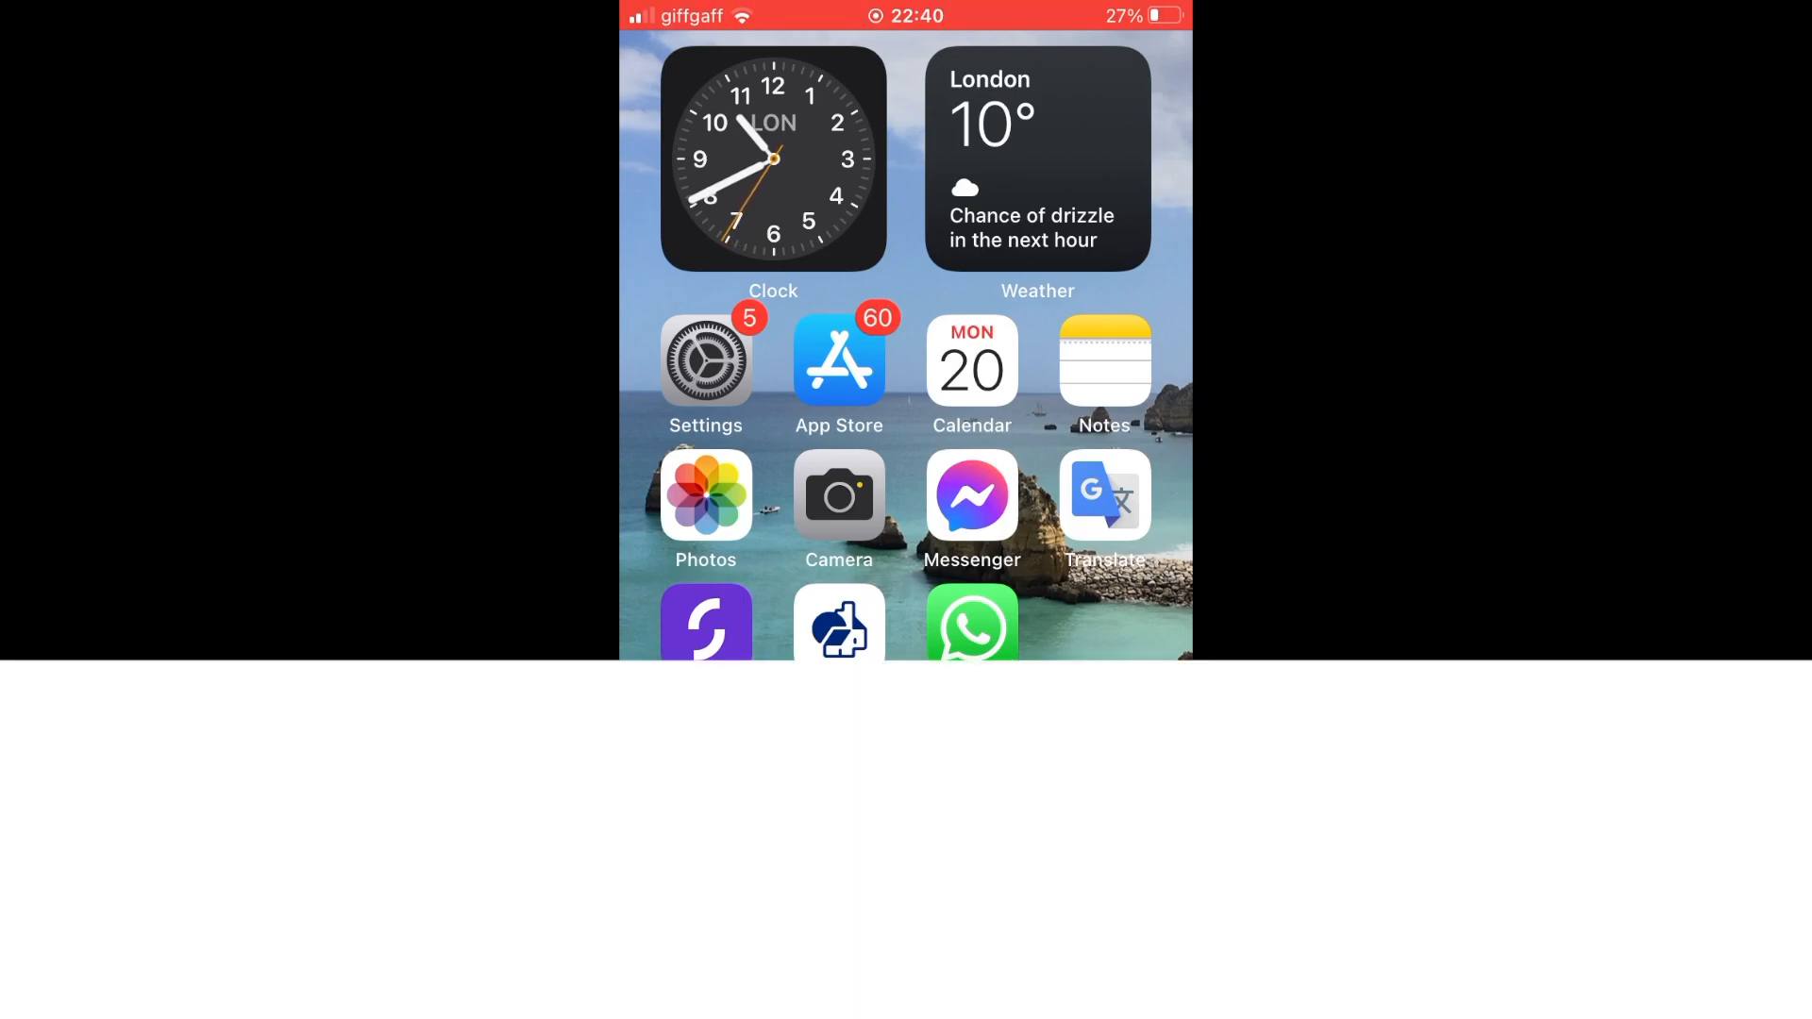
- Search Spotlight for "mail" and launch the Mail app from the results
type("mail")
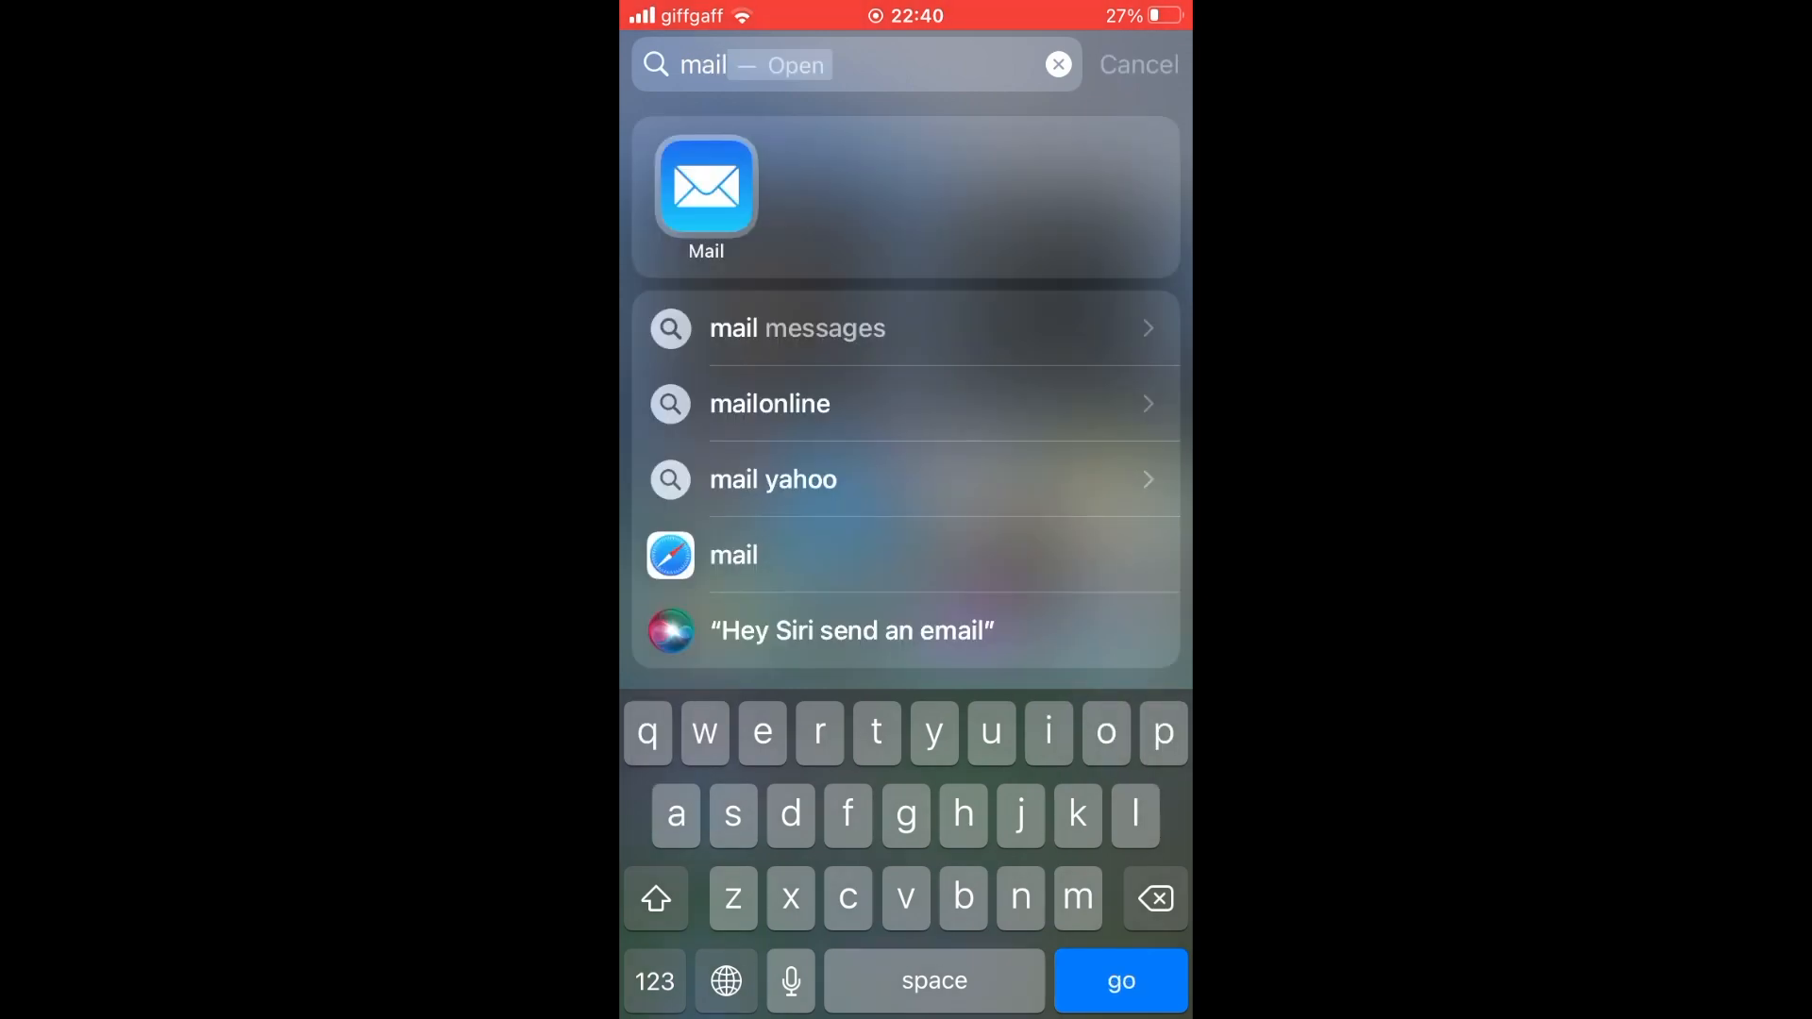
left_click(704, 187)
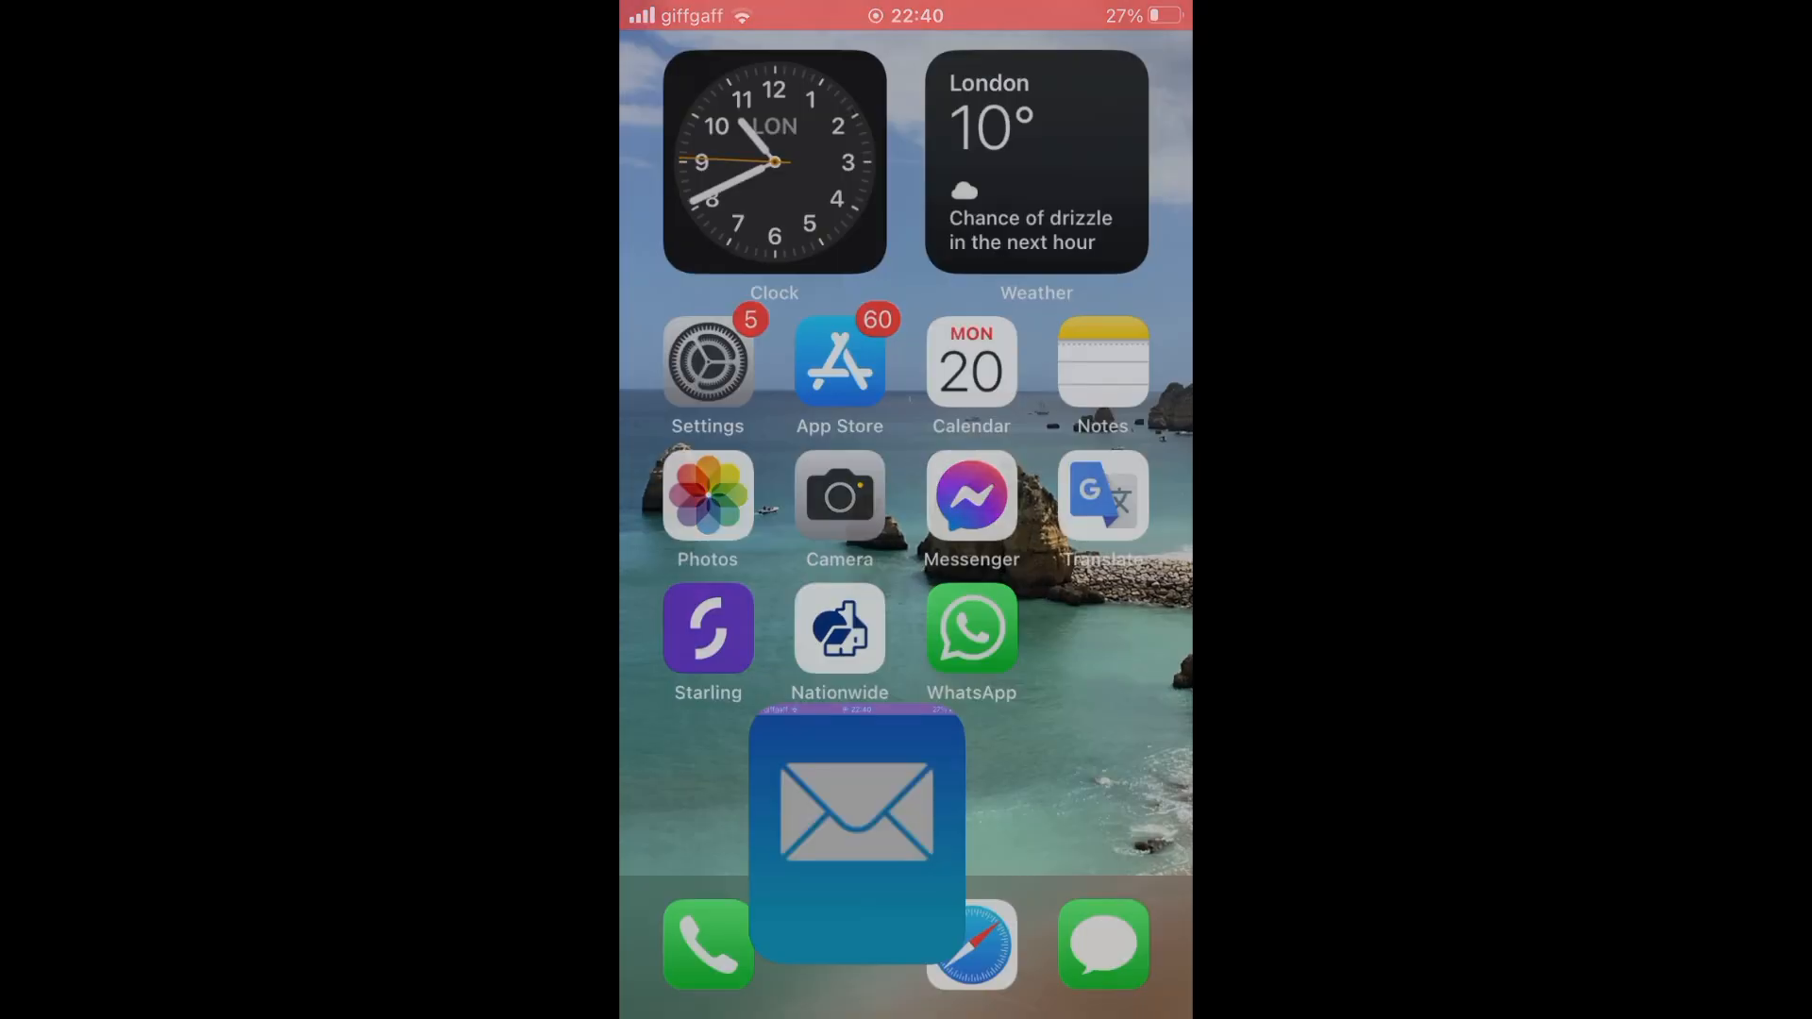
- Start a new message and enter the recipient's email address in the To field
left_click(857, 810)
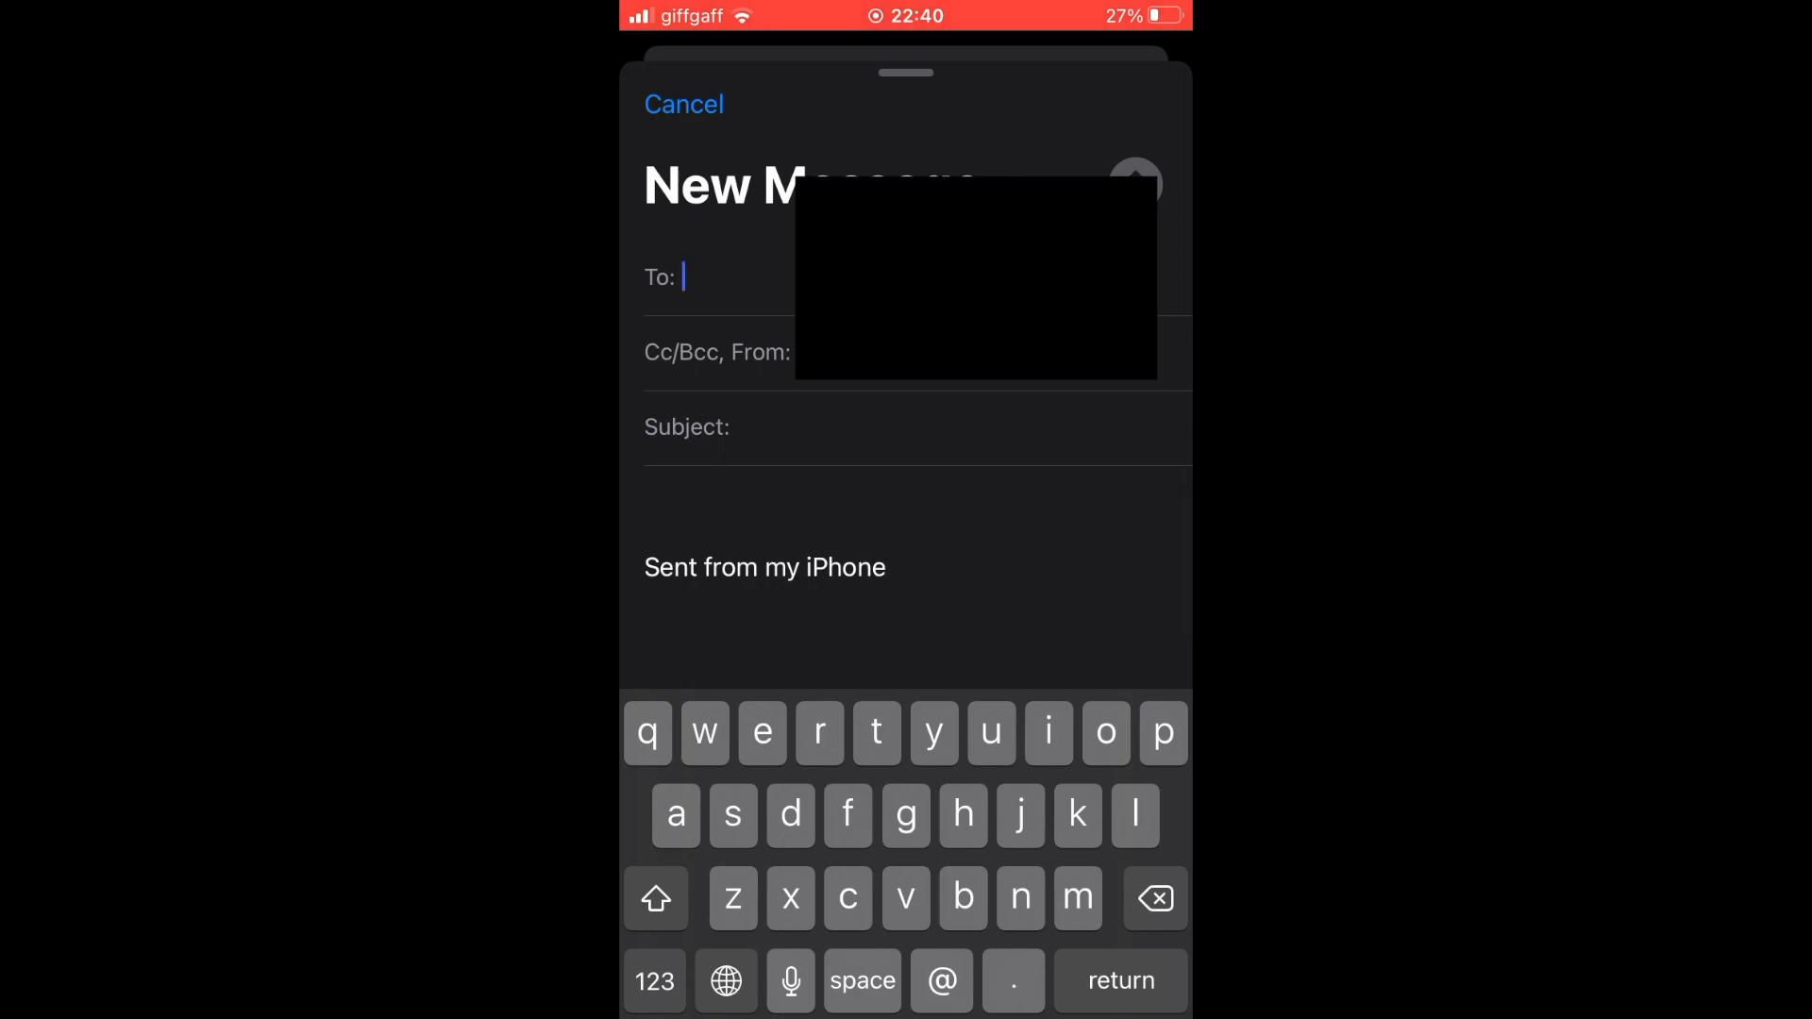
type("e")
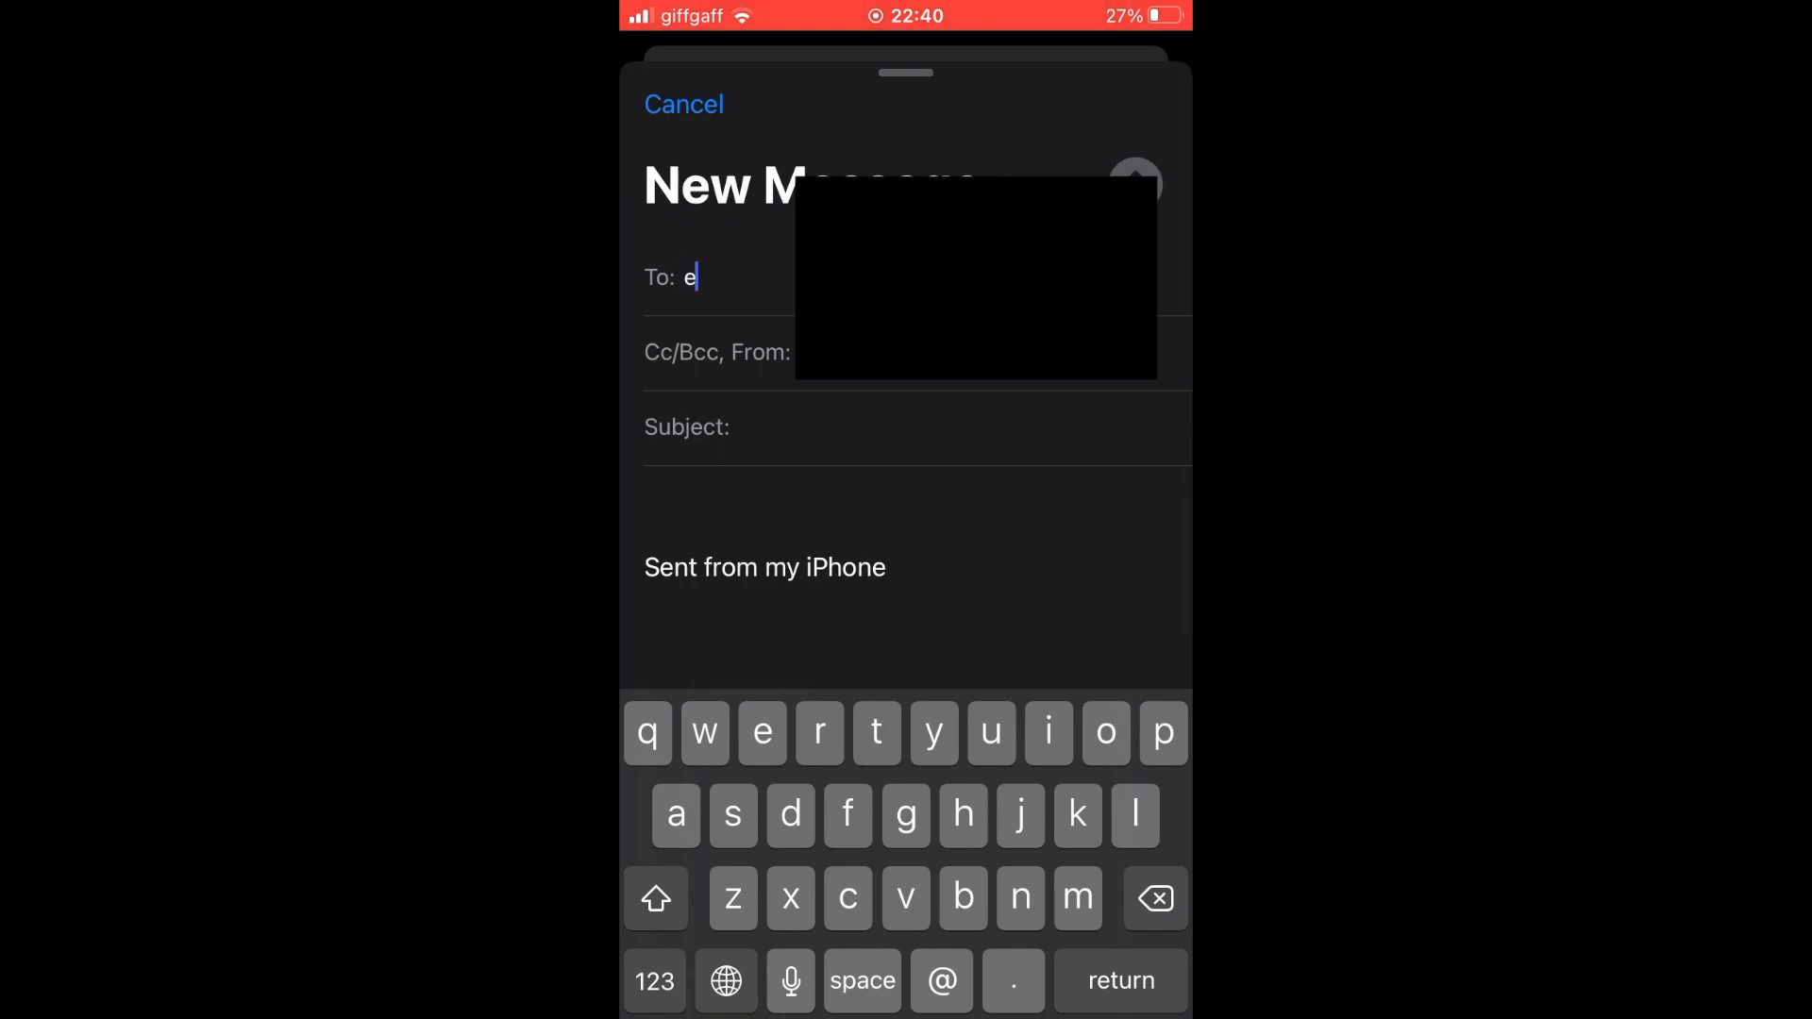
type("mail@gm")
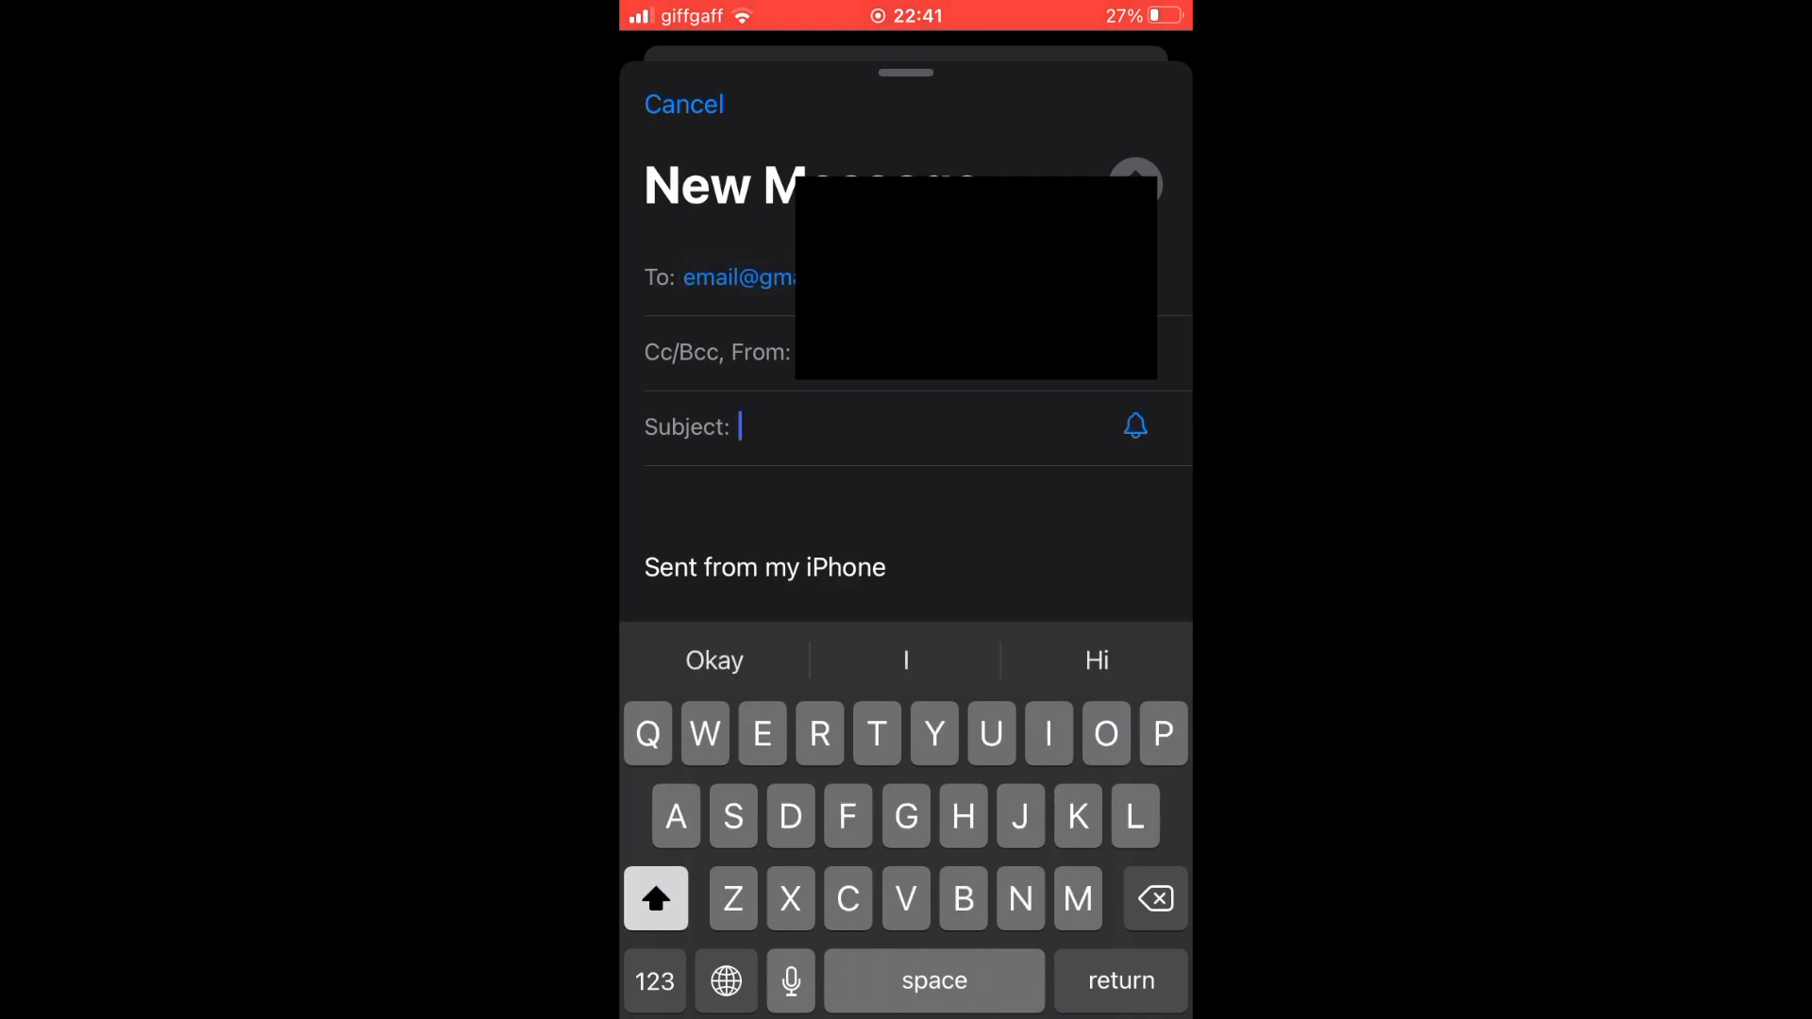
- Set the subject to "Subject" and write the body "Hi," then "Message" on a new line
type("Subject")
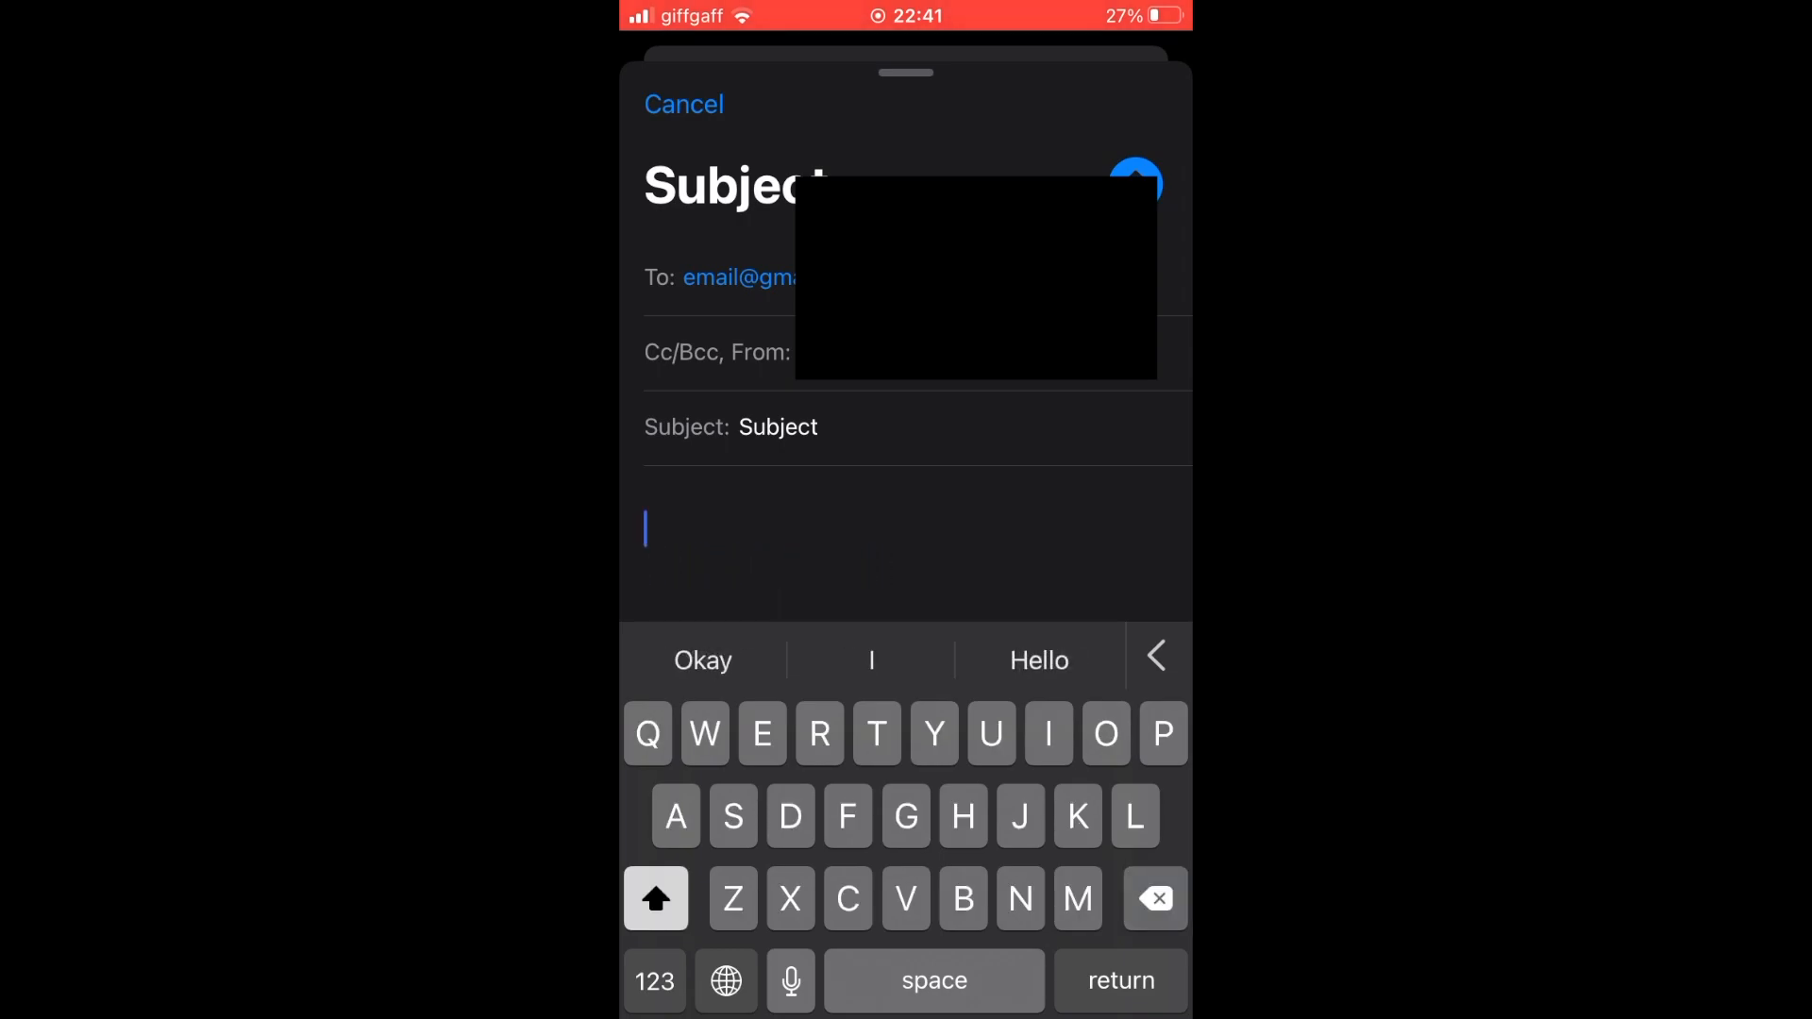
type("Hi")
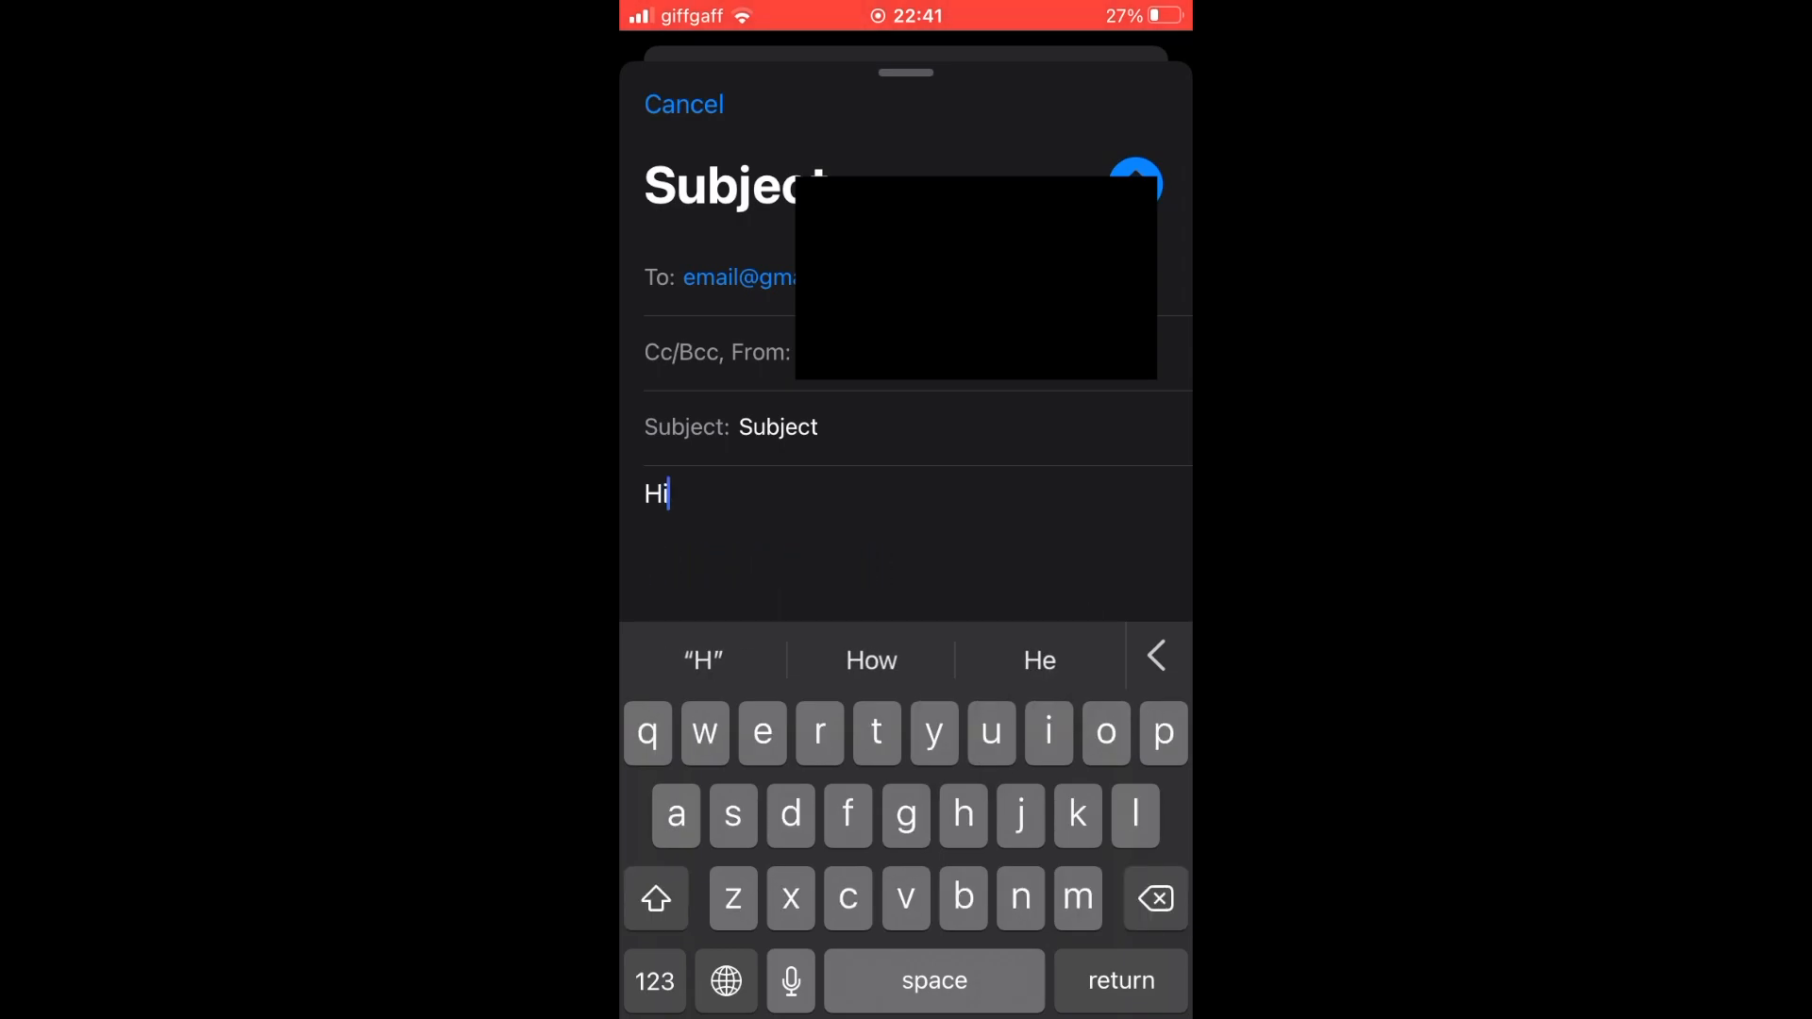
key("return")
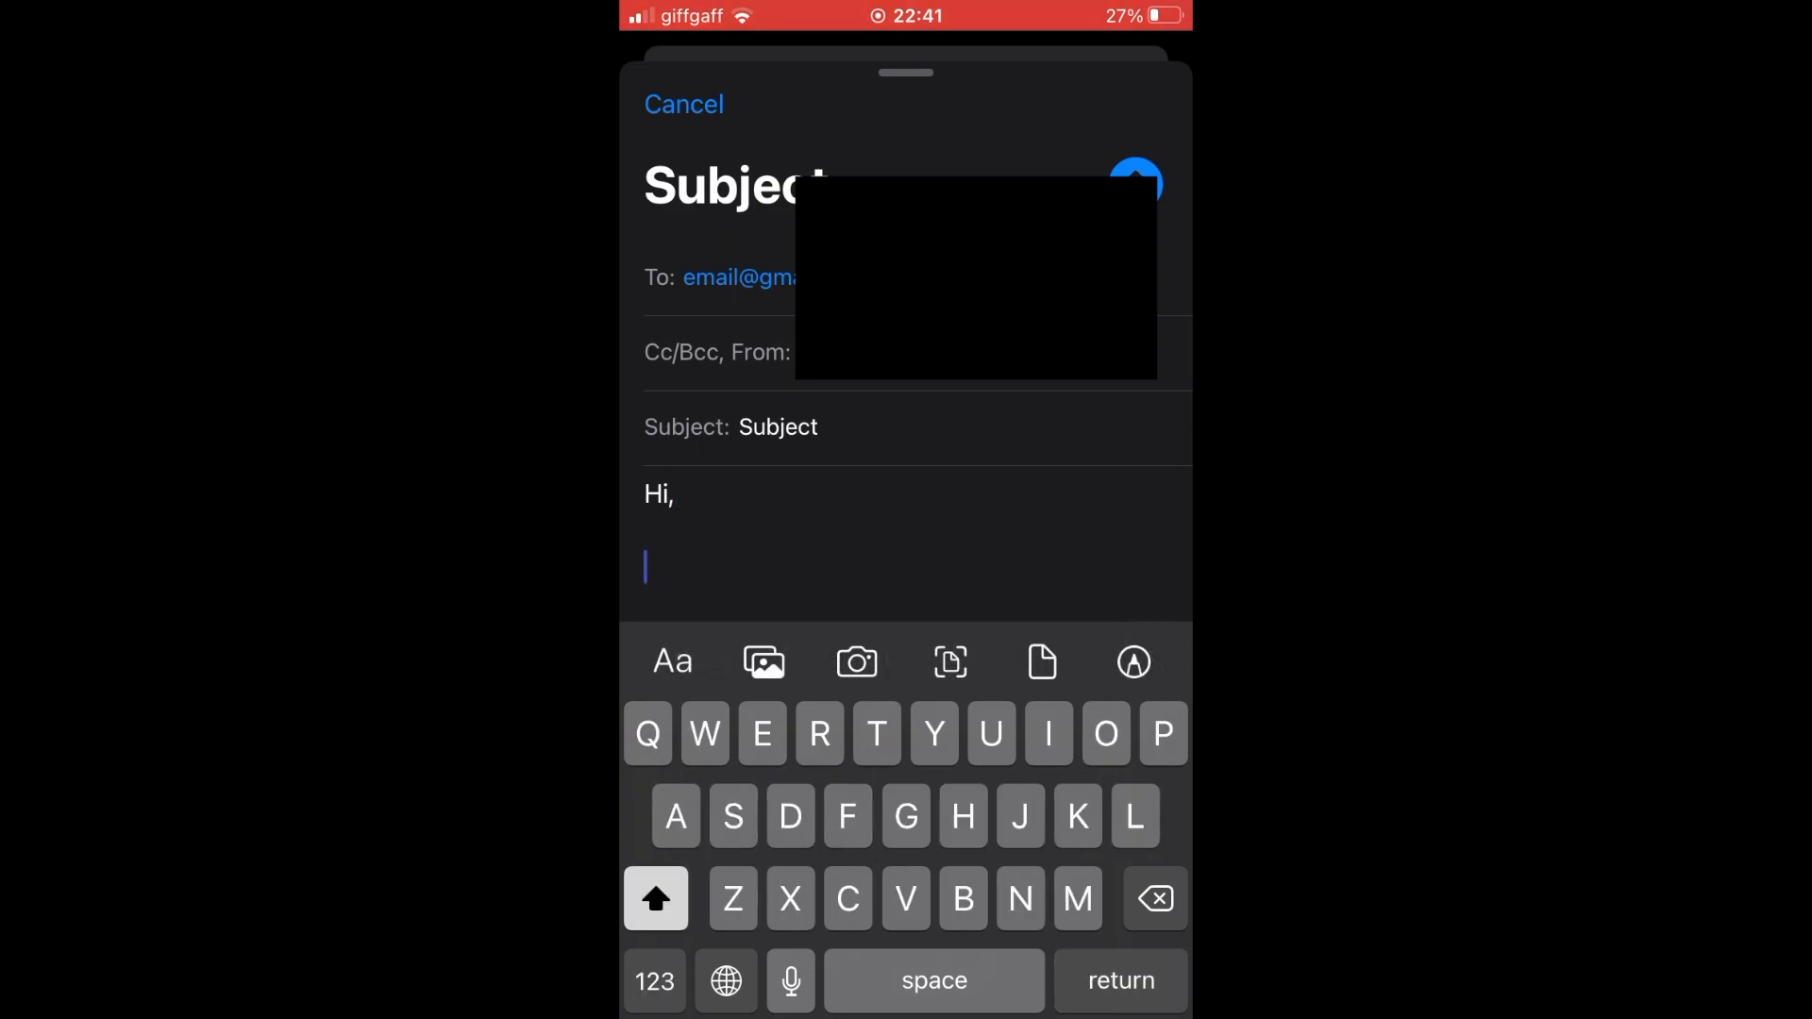
type("Message")
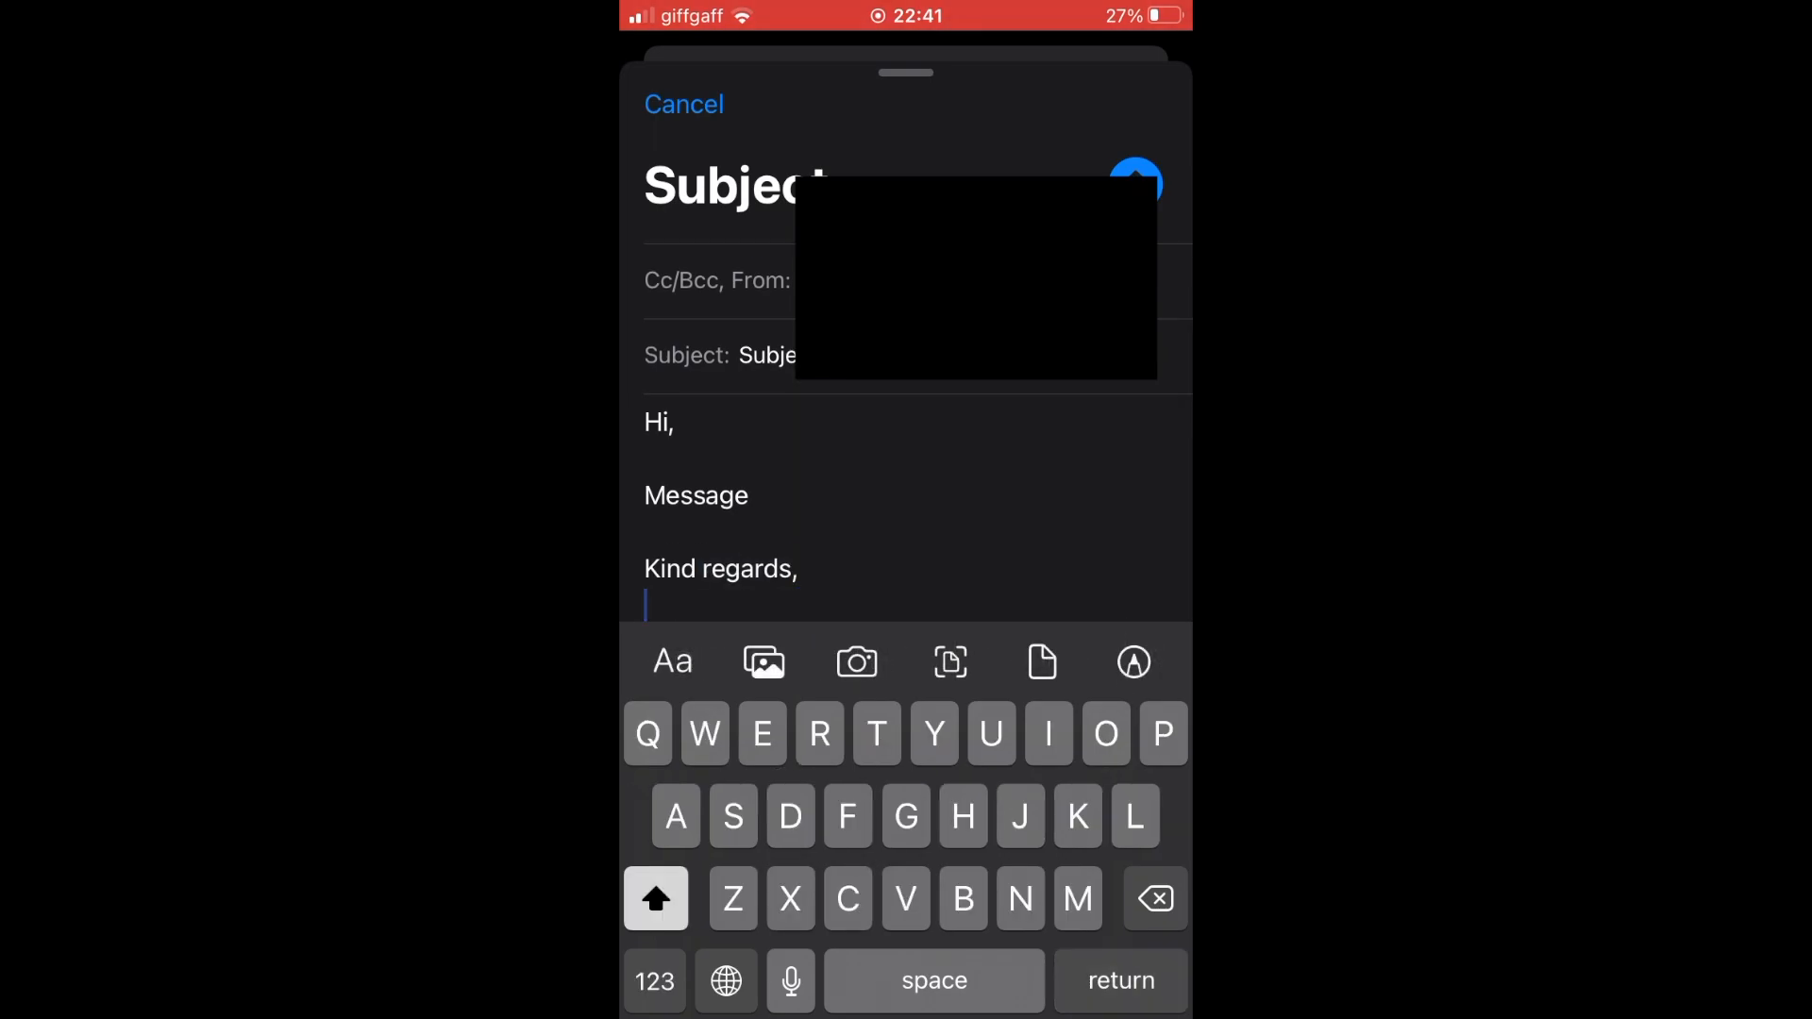
- Add the name under the sign-off and send, hitting the Cannot Send Mail alert for Outlook
type("How")
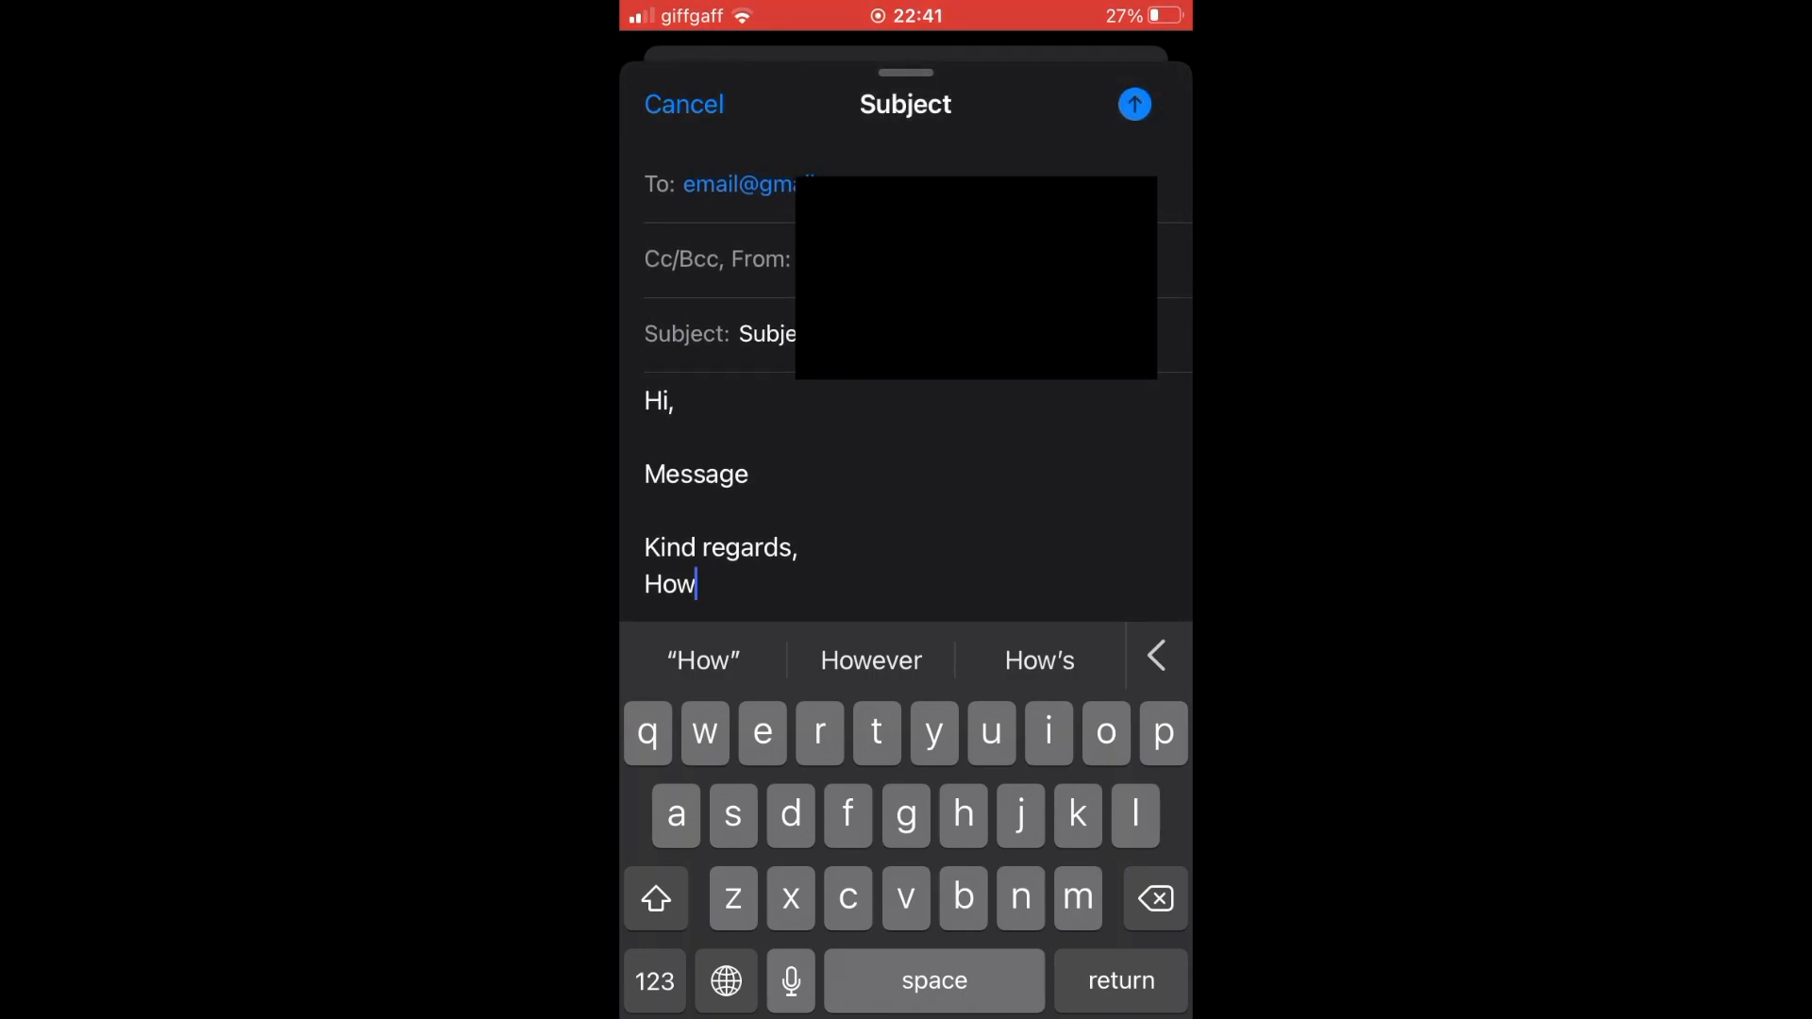
left_click(1135, 104)
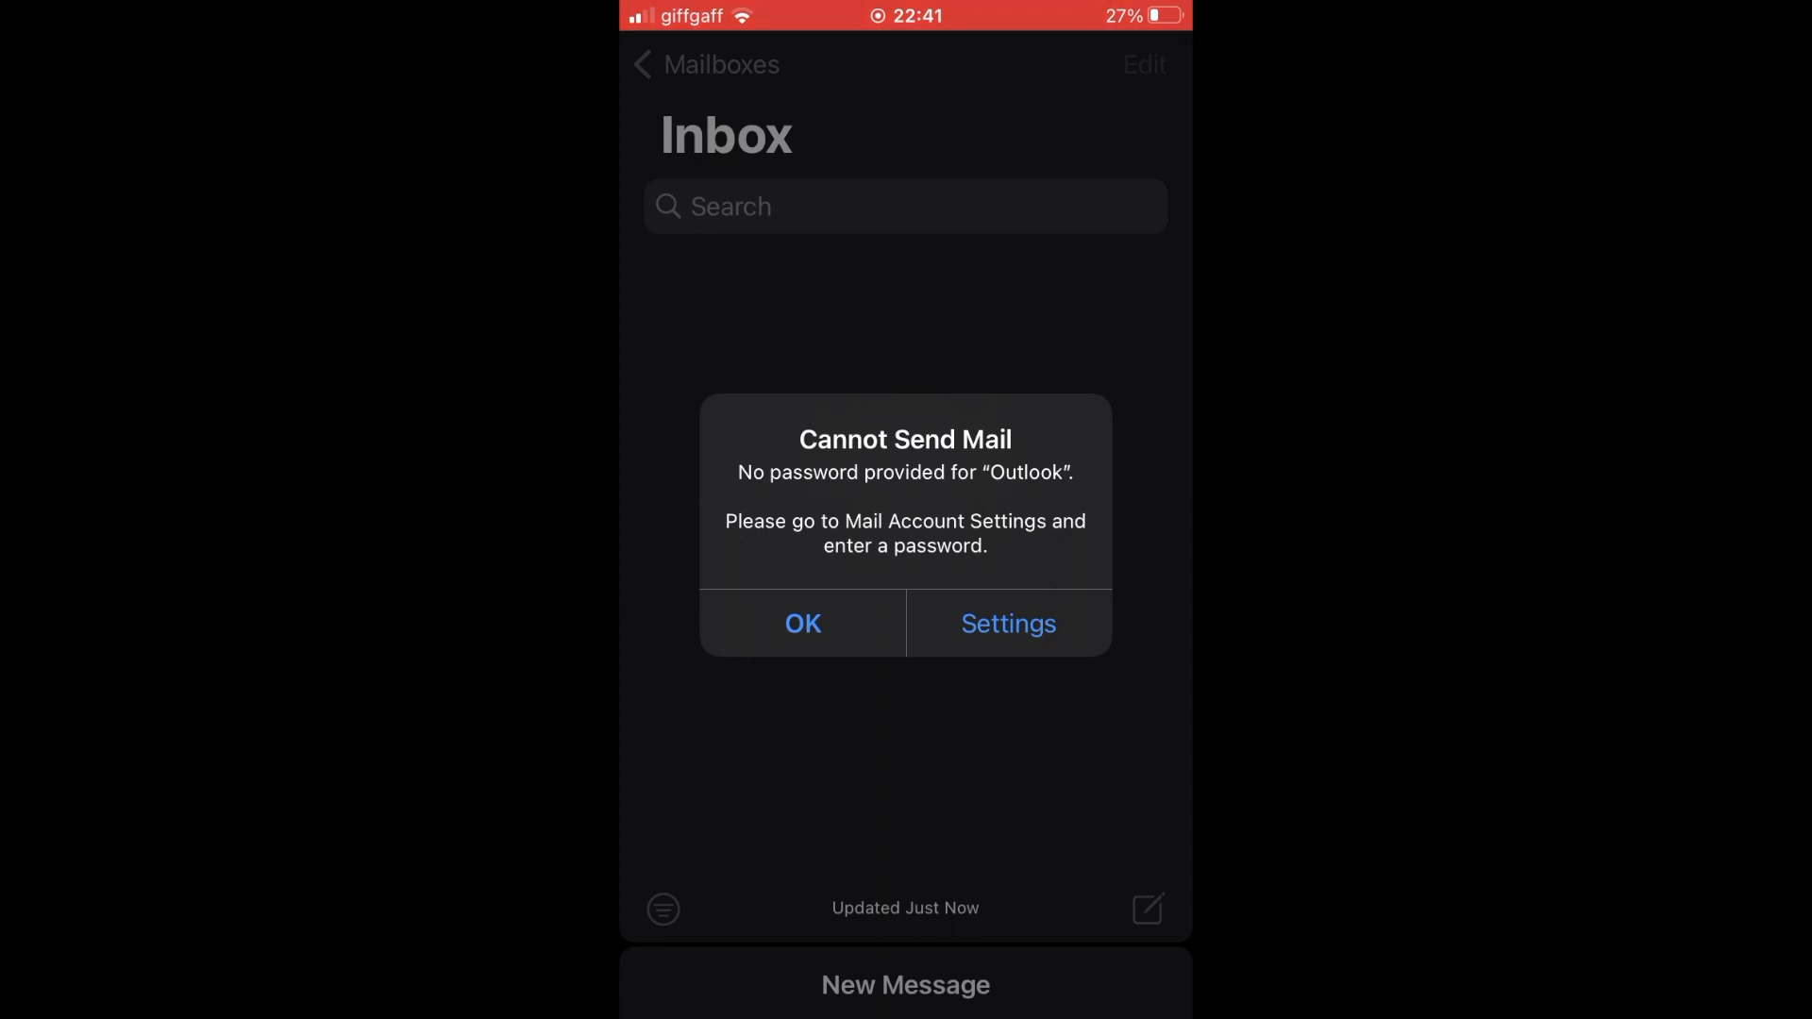
- Follow the alert's Settings link to the unauthenticated Outlook account page
left_click(1004, 623)
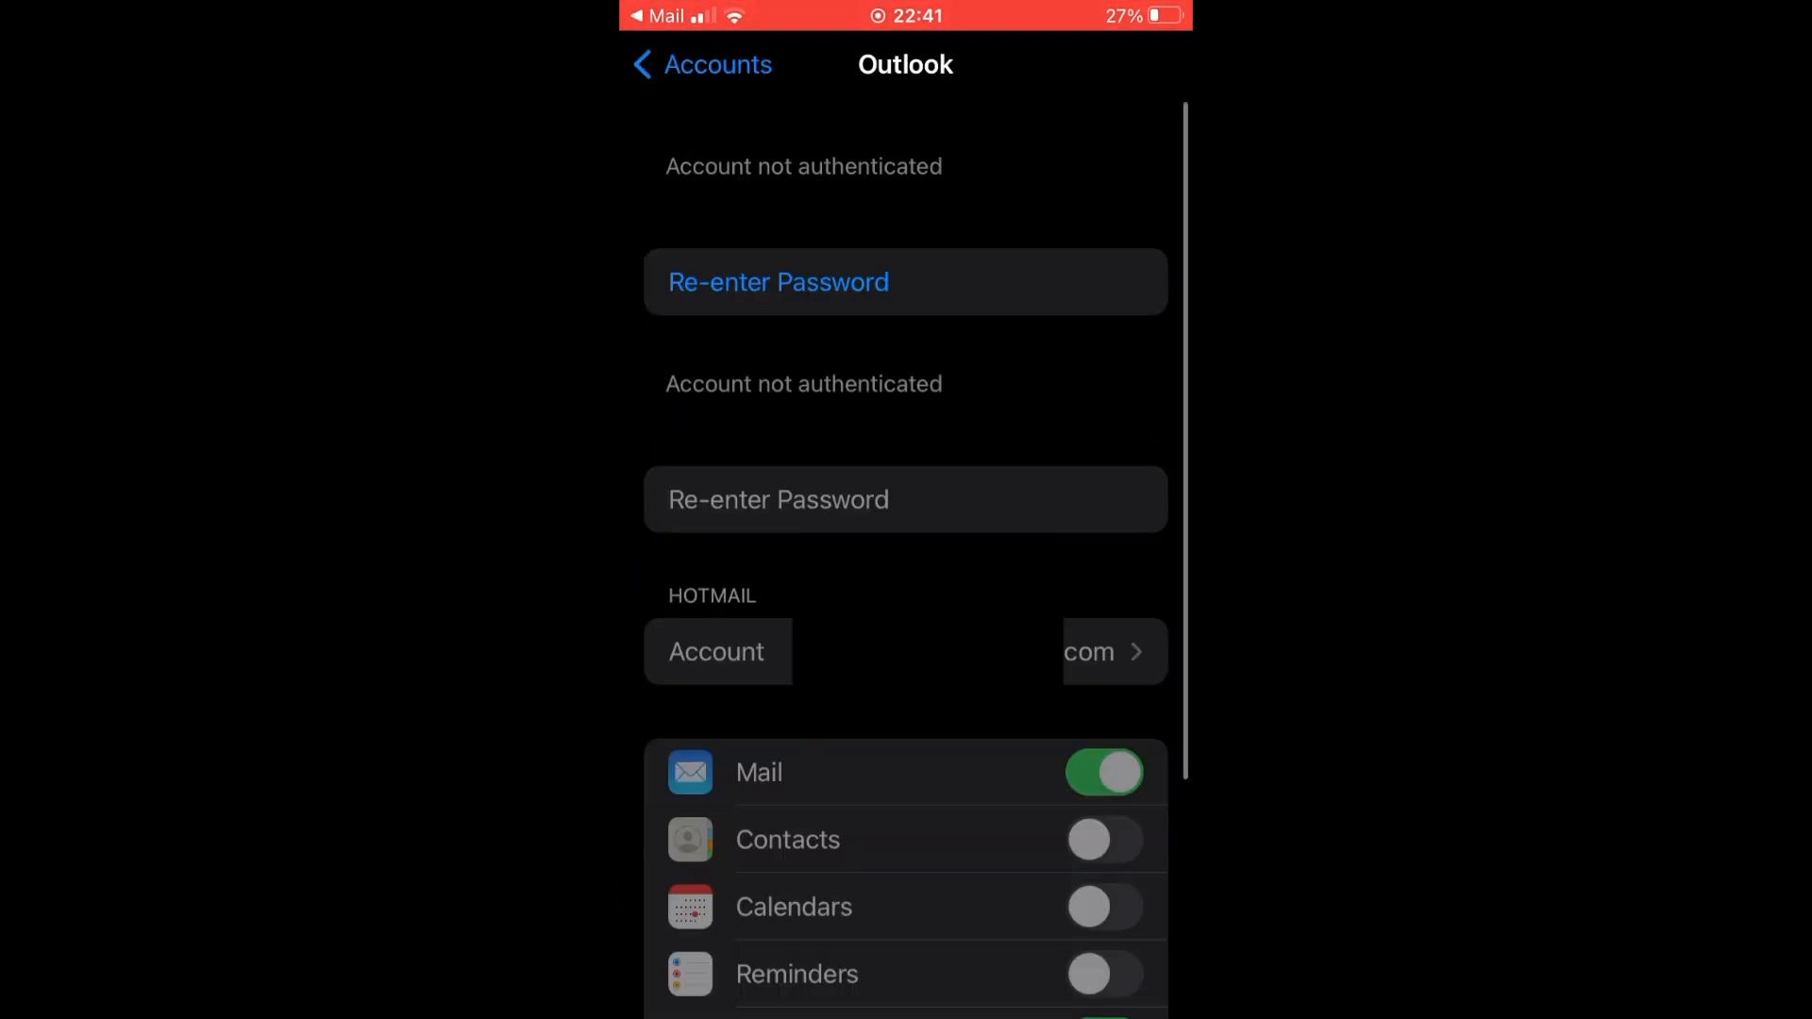